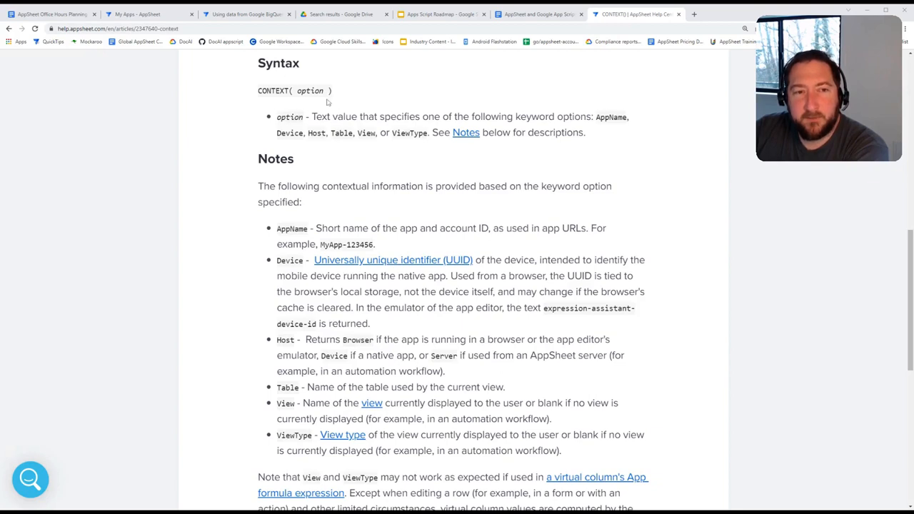
mouse_move(337, 127)
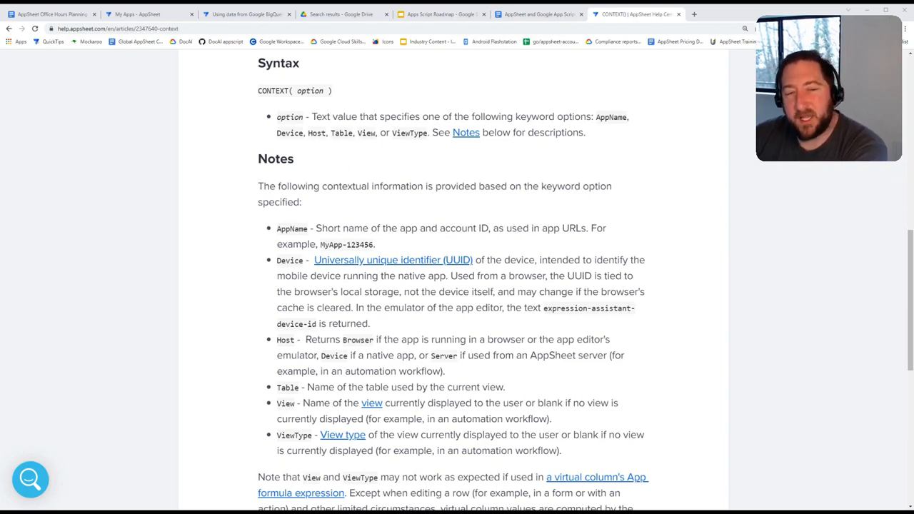
mouse_move(371, 147)
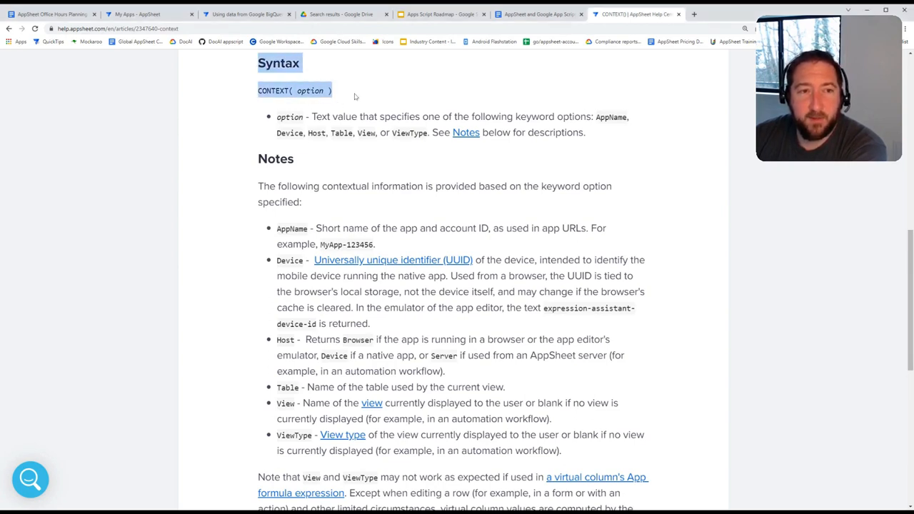
click(354, 95)
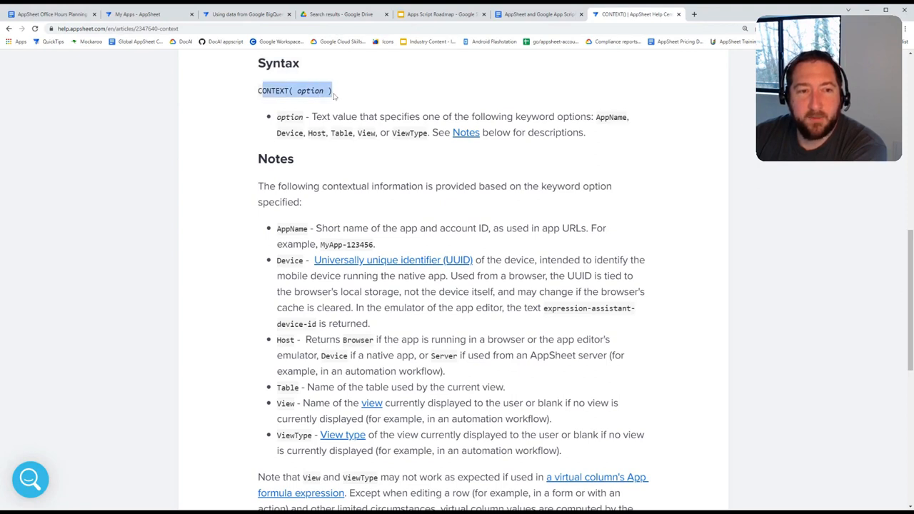
double_click(310, 91)
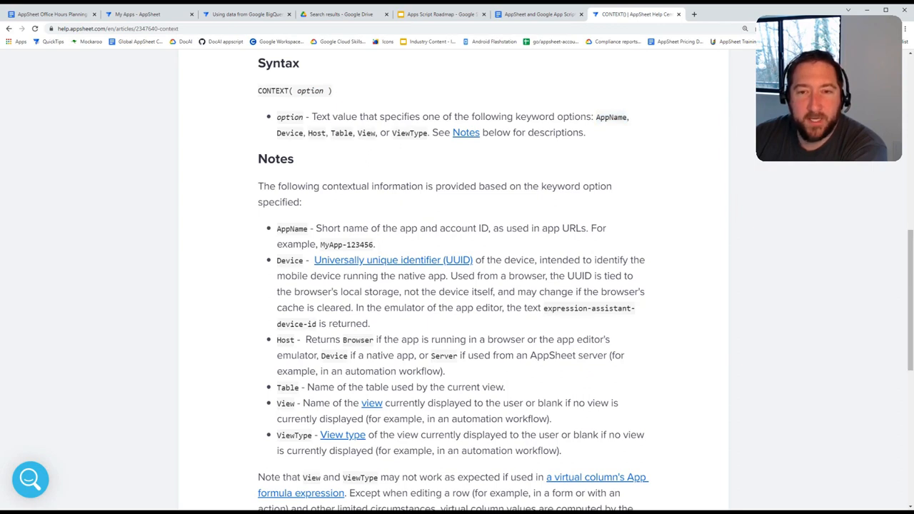
double_click(611, 117)
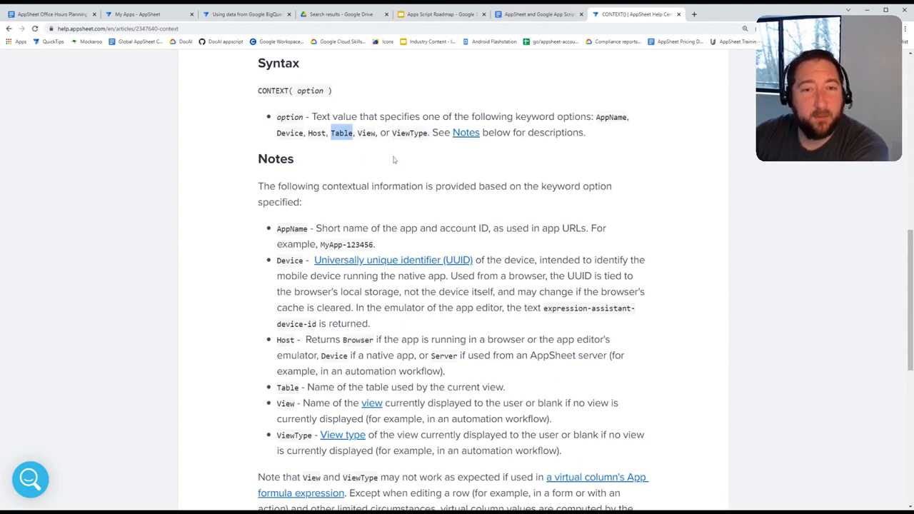
mouse_move(397, 166)
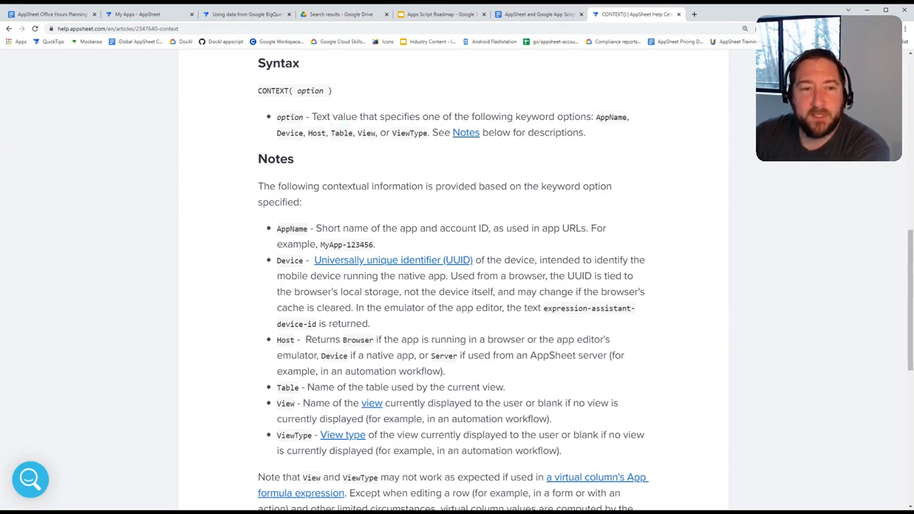
double_click(289, 133)
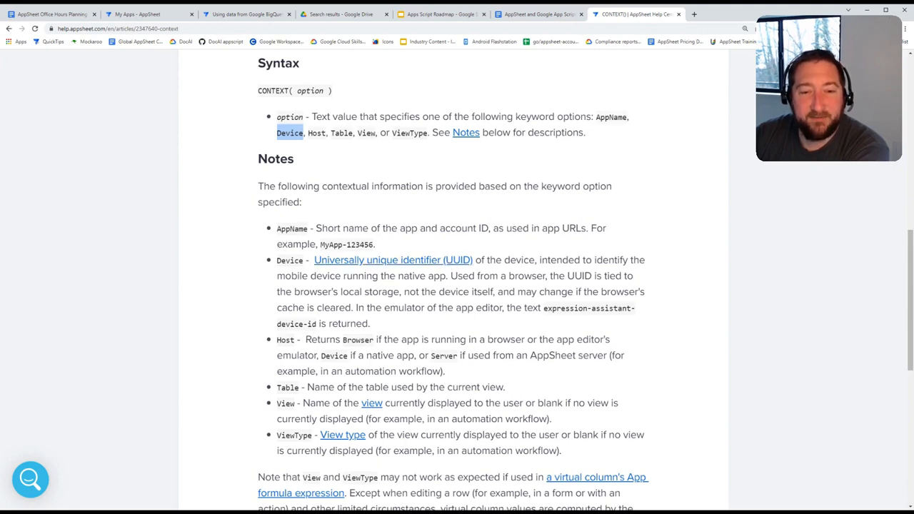
mouse_move(476, 264)
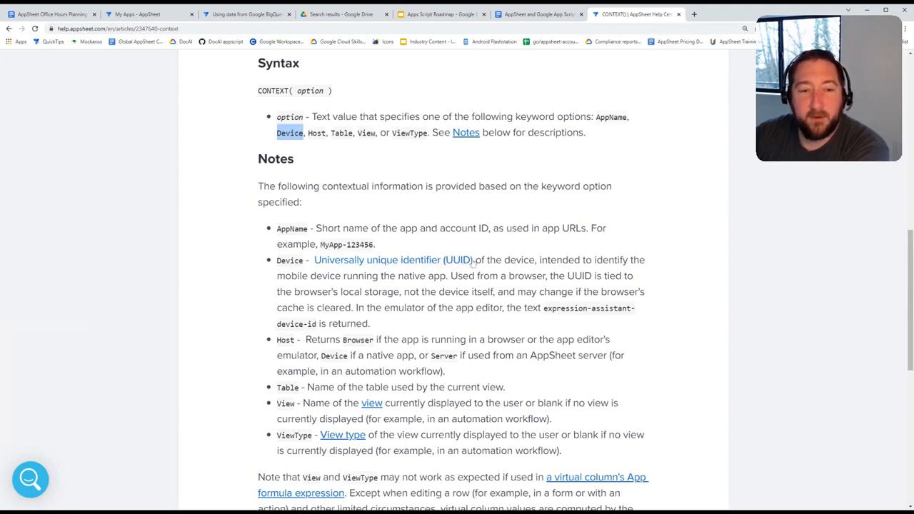
mouse_move(457, 263)
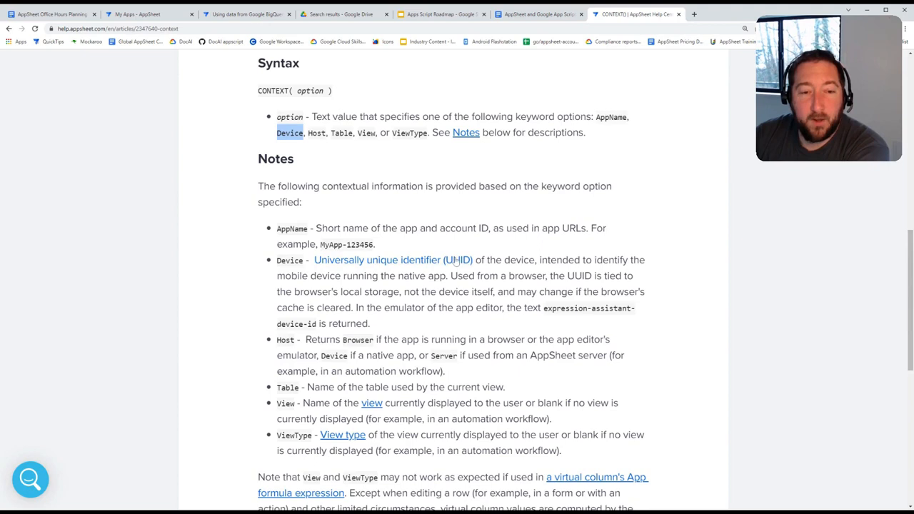
mouse_move(423, 270)
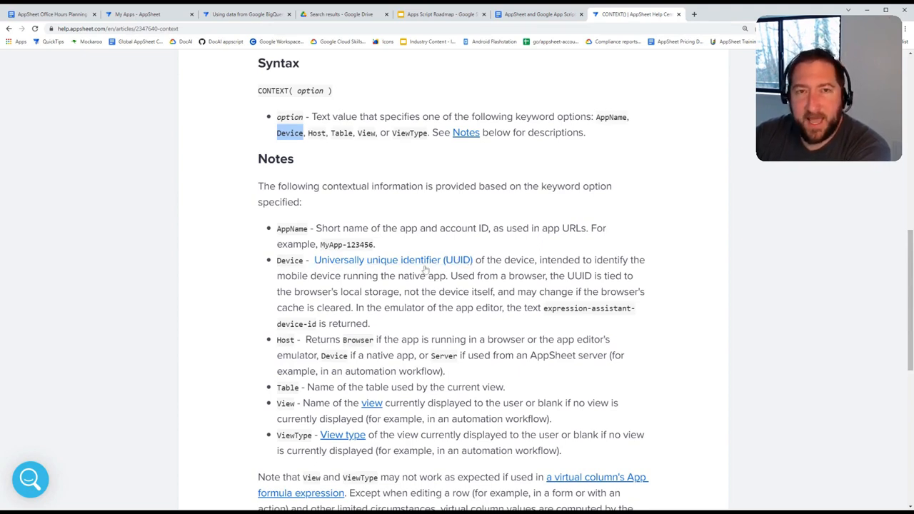
mouse_move(446, 266)
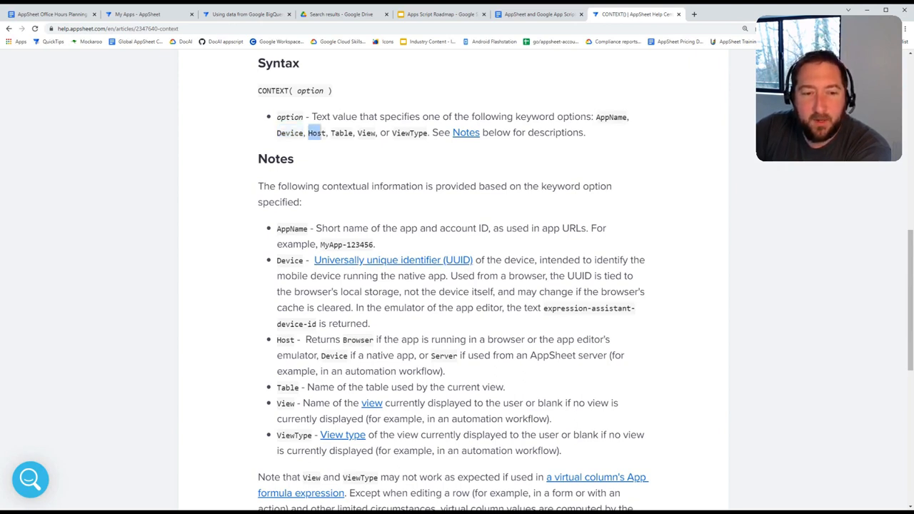
double_click(357, 340)
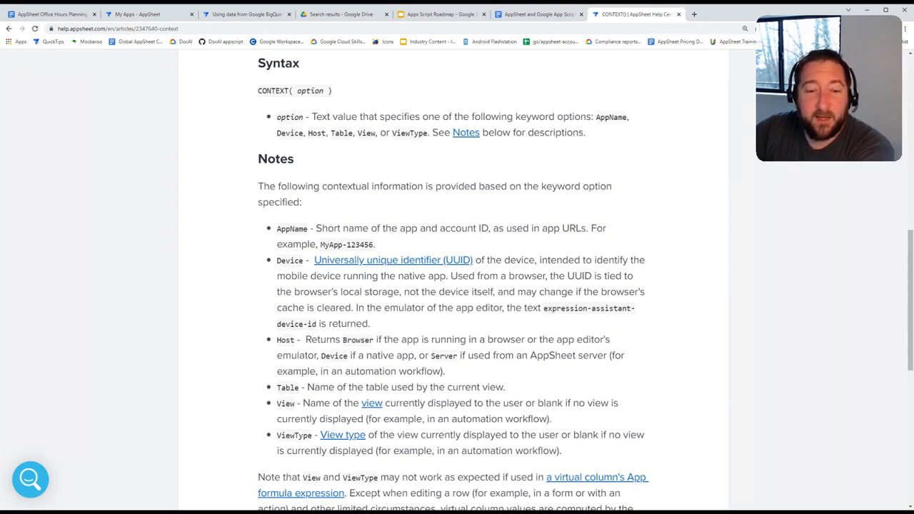
double_click(443, 354)
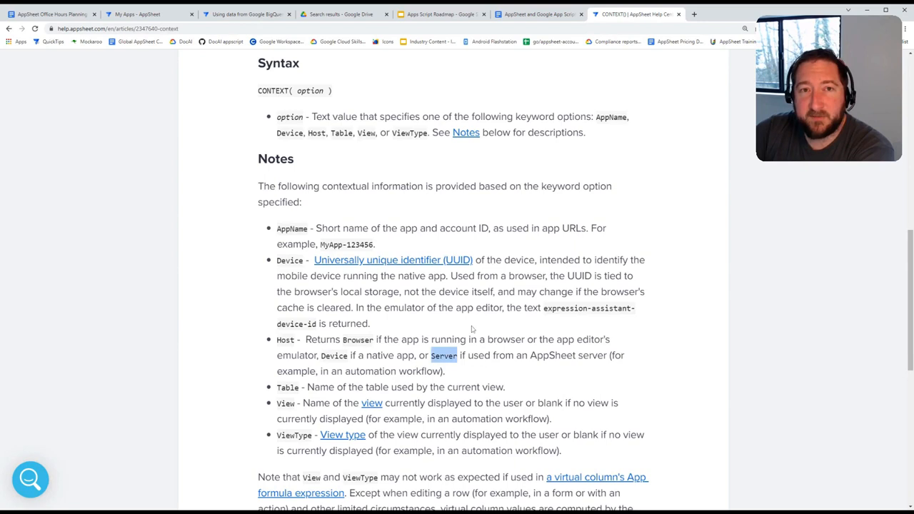
mouse_move(353, 351)
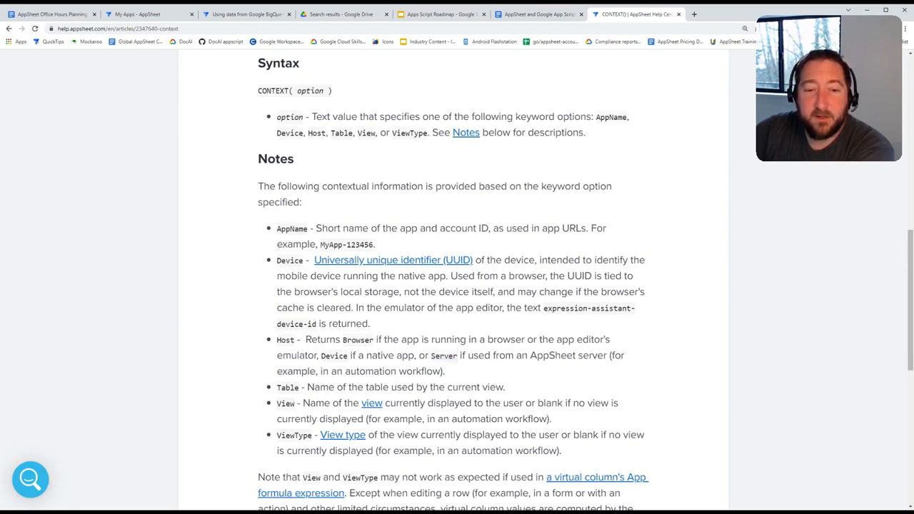
double_click(443, 354)
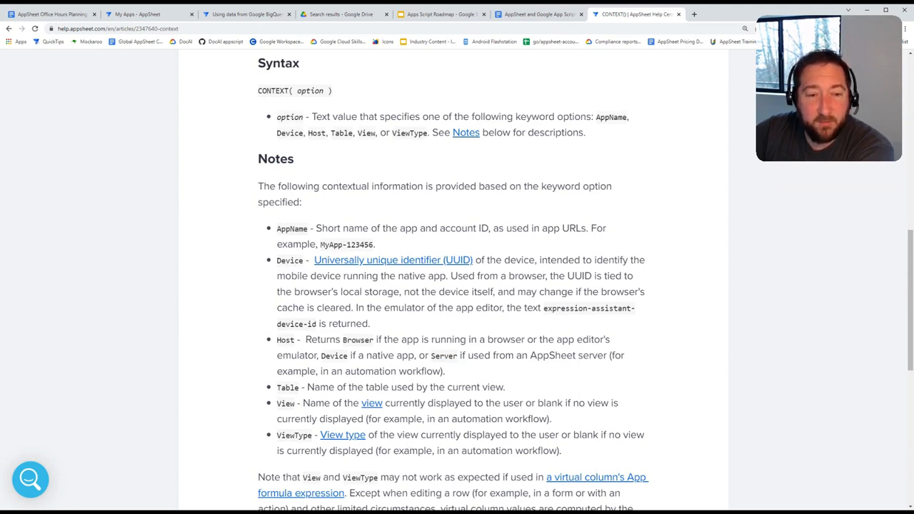
mouse_move(406, 464)
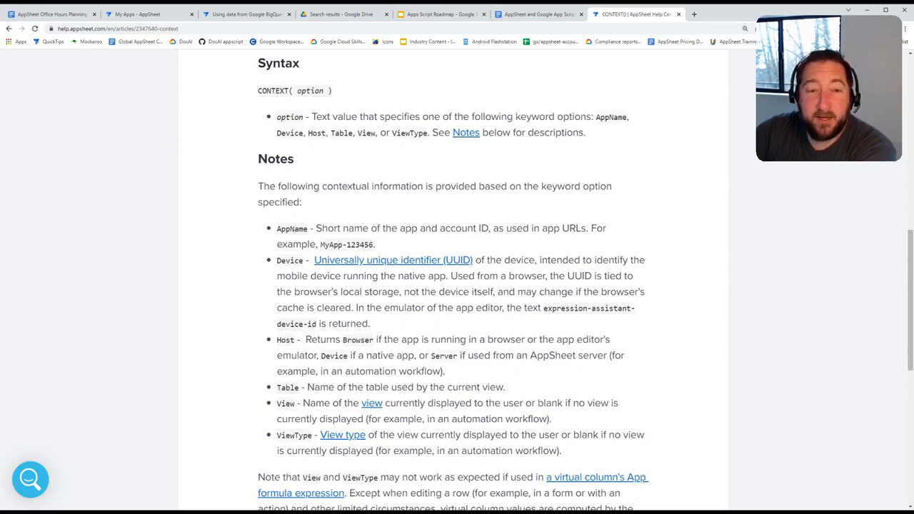
mouse_move(332, 133)
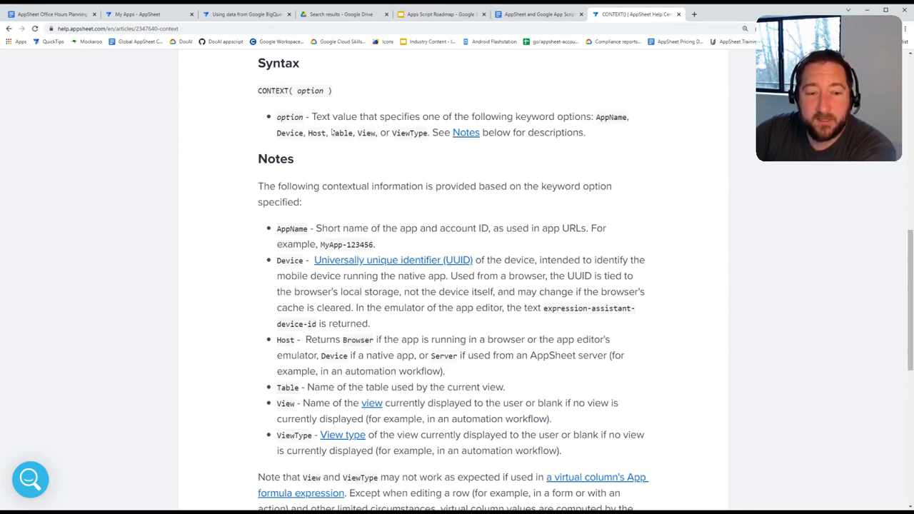